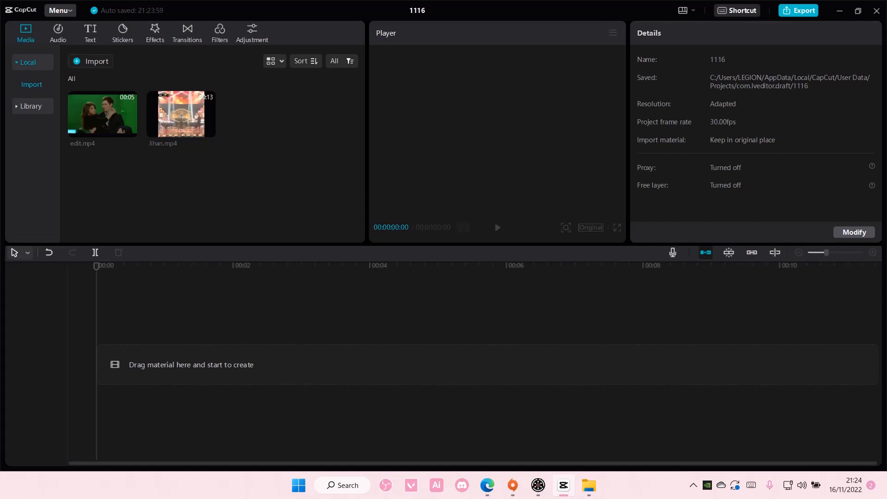
Import jihanmn.jpg and picture.jpg, trial-place one on the timeline, then leave the timeline empty
{"action": "left_click", "coordinate": [90, 61]}
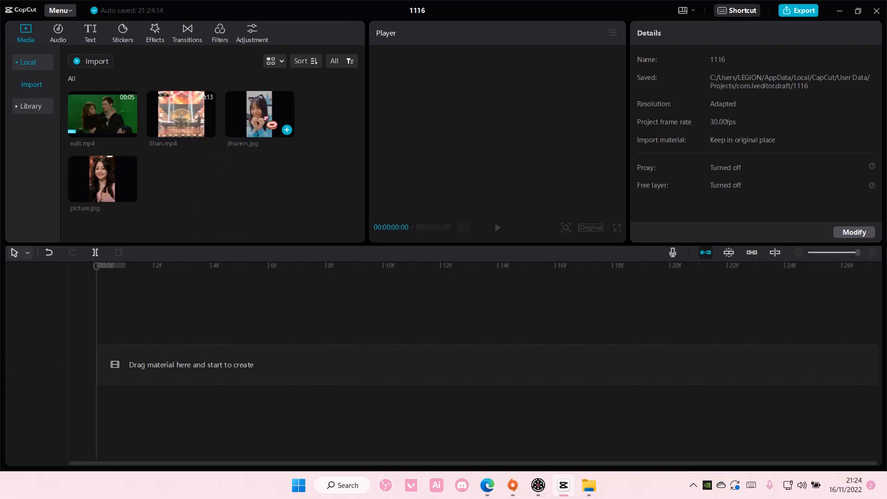
{"action": "left_click", "coordinate": [286, 130]}
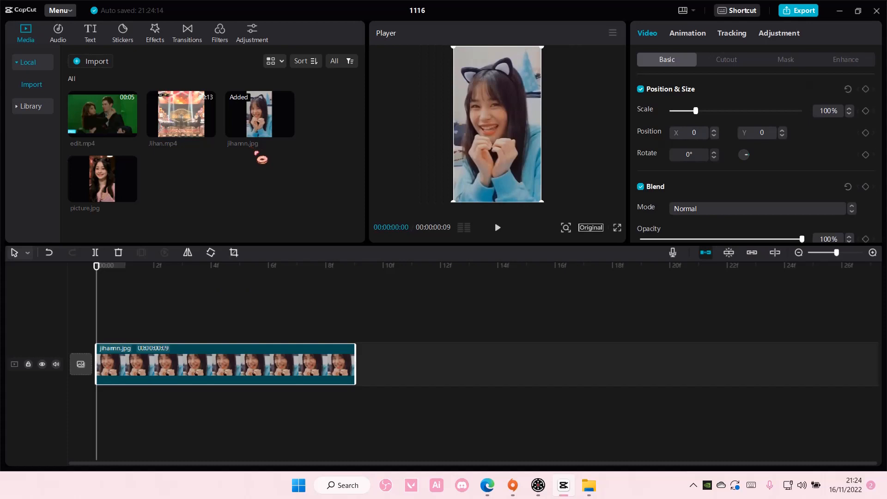
{"action": "left_click", "coordinate": [59, 10]}
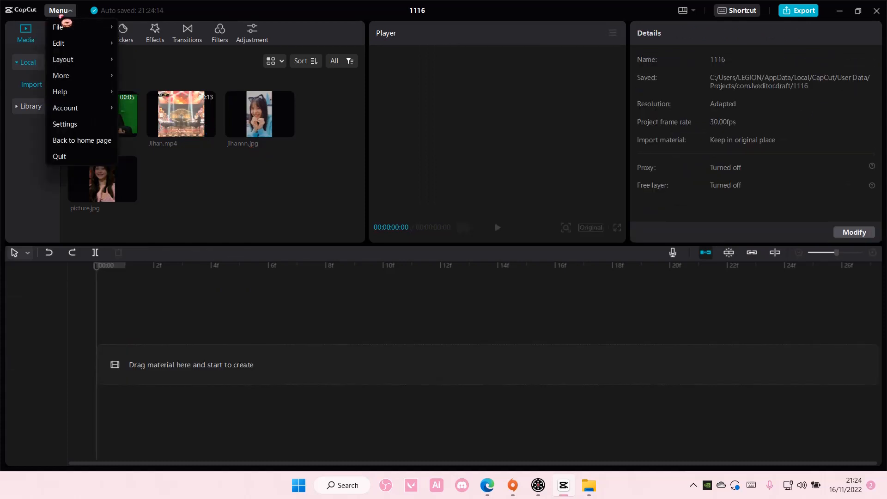
In Settings > Edit, set the default Image duration to 0.5 s (seconds unit) and save
{"action": "left_click", "coordinate": [64, 125]}
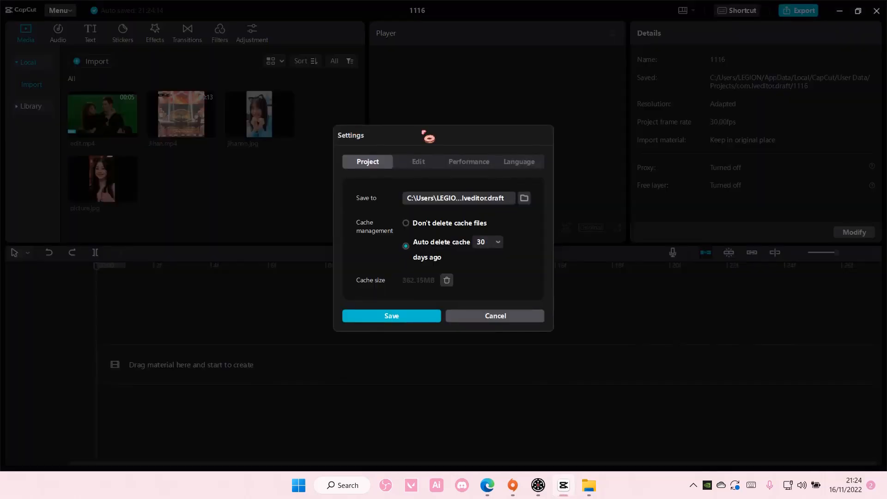
{"action": "left_click", "coordinate": [417, 161]}
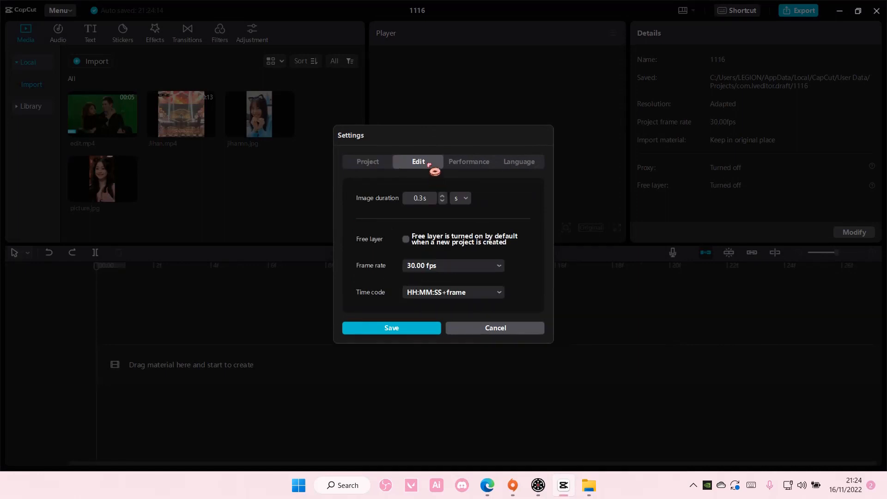
{"action": "left_click", "coordinate": [442, 194]}
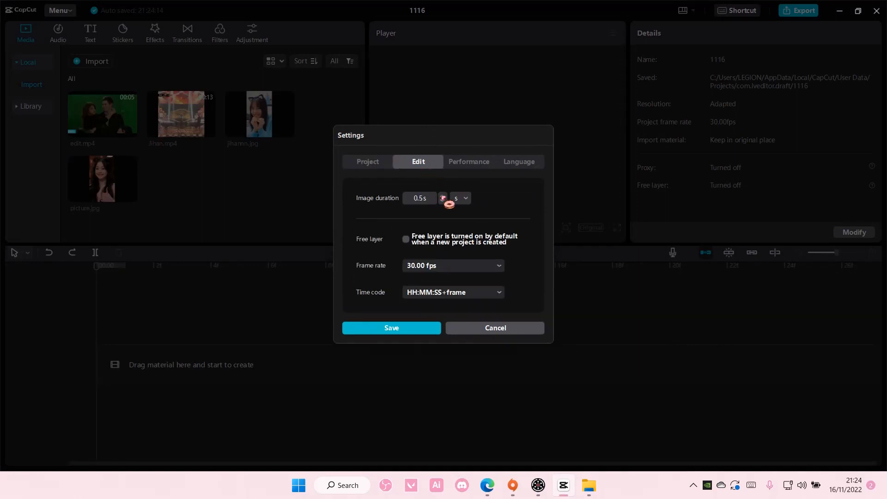
{"action": "left_click", "coordinate": [443, 195]}
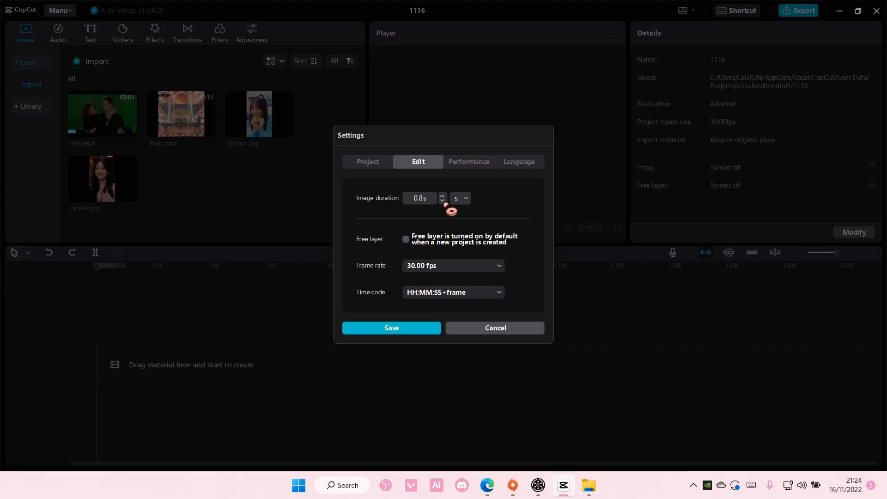
{"action": "left_click", "coordinate": [443, 201]}
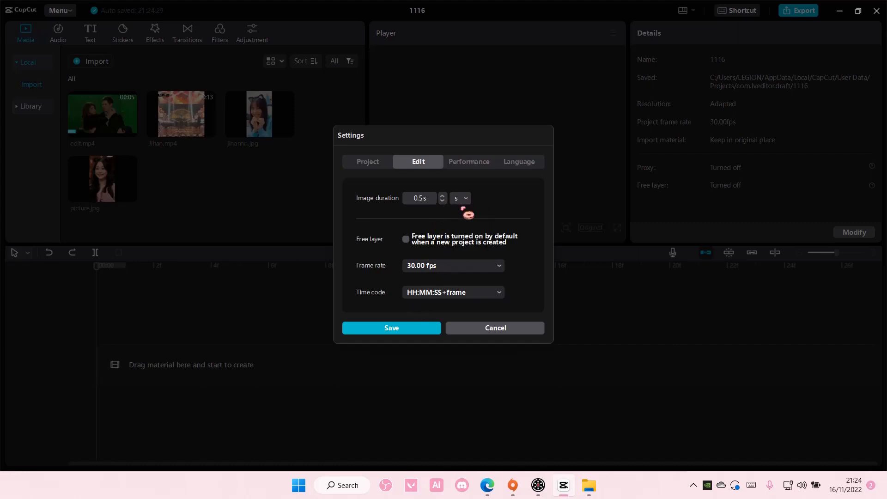
{"action": "left_click", "coordinate": [460, 197]}
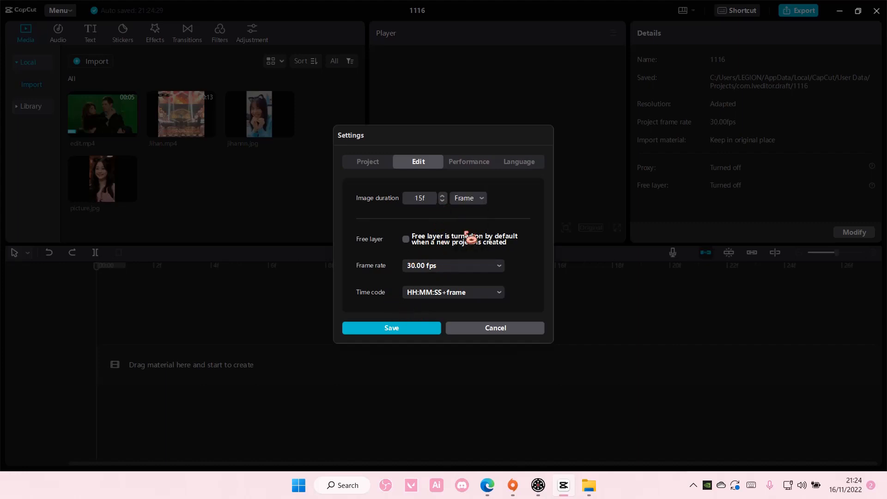
{"action": "left_click", "coordinate": [466, 198]}
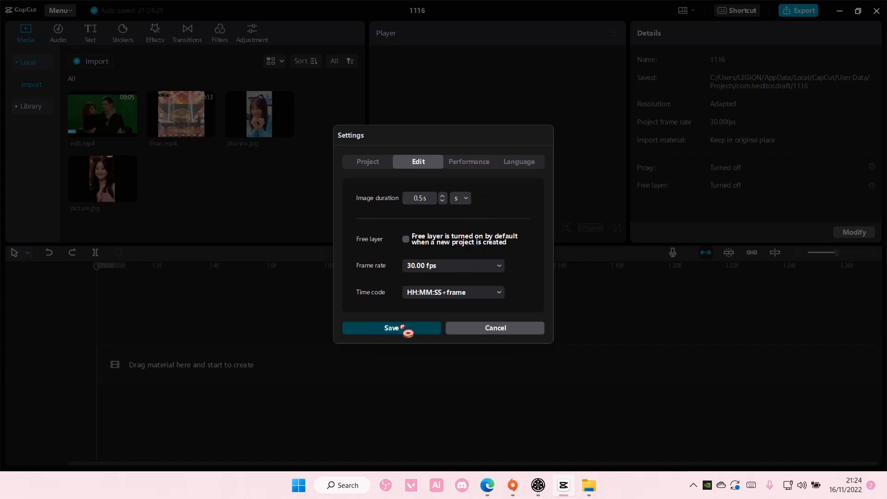
{"action": "left_click", "coordinate": [390, 328]}
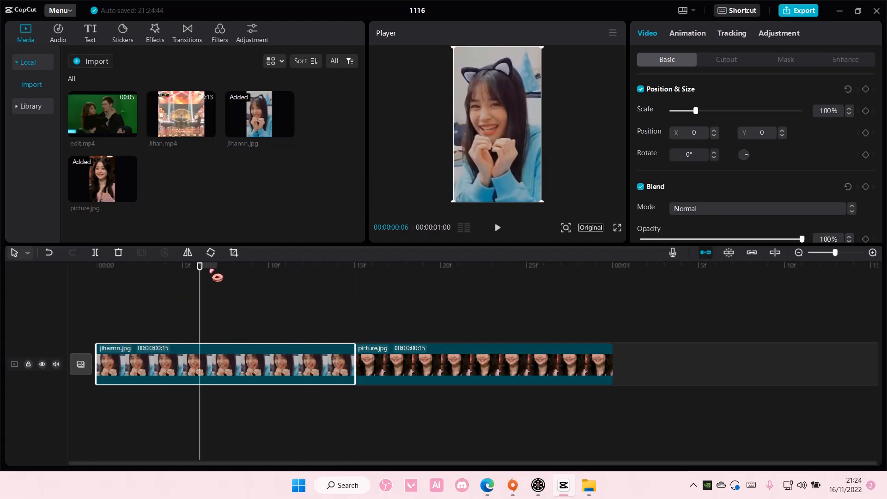
Scrub the playhead across the two 15-frame clips to confirm picture.jpg follows jihanmn.jpg after 0.5 s
{"action": "left_click", "coordinate": [268, 265]}
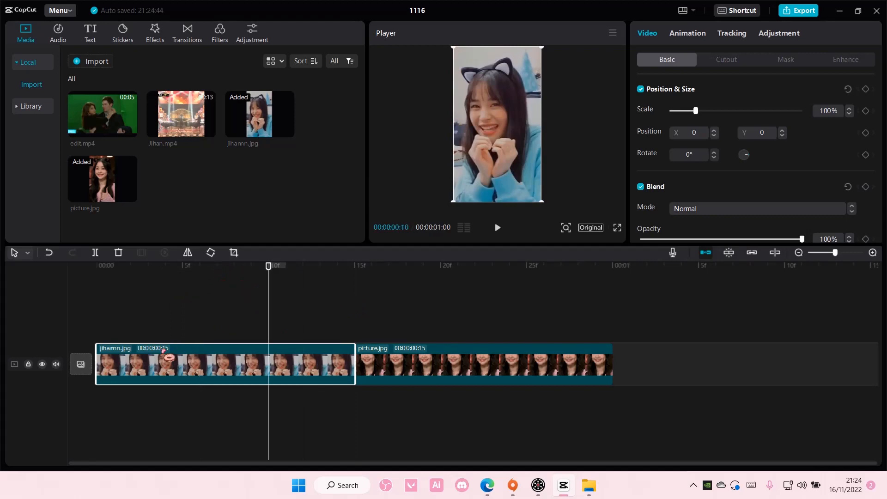
{"action": "left_click", "coordinate": [423, 266]}
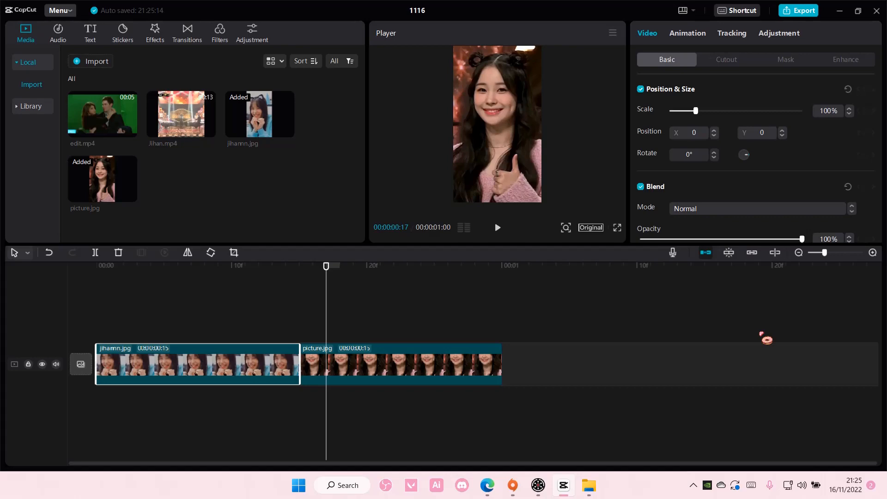
{"action": "mouse_move", "coordinate": [767, 364]}
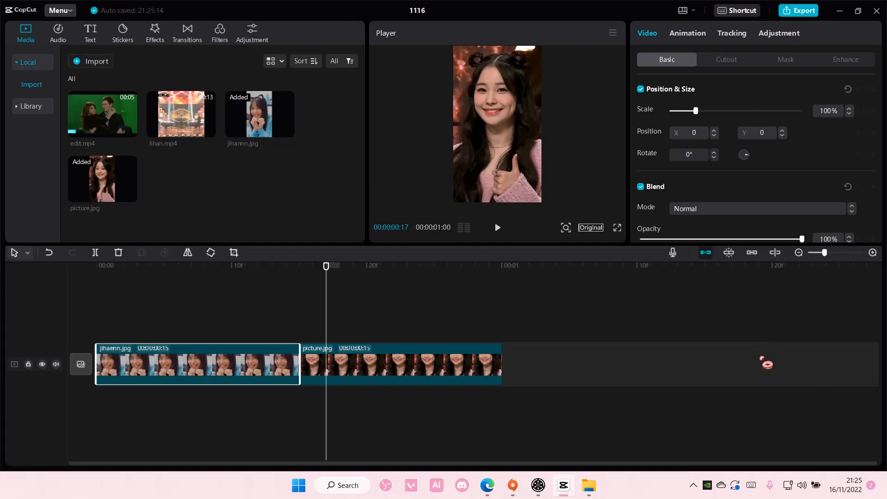